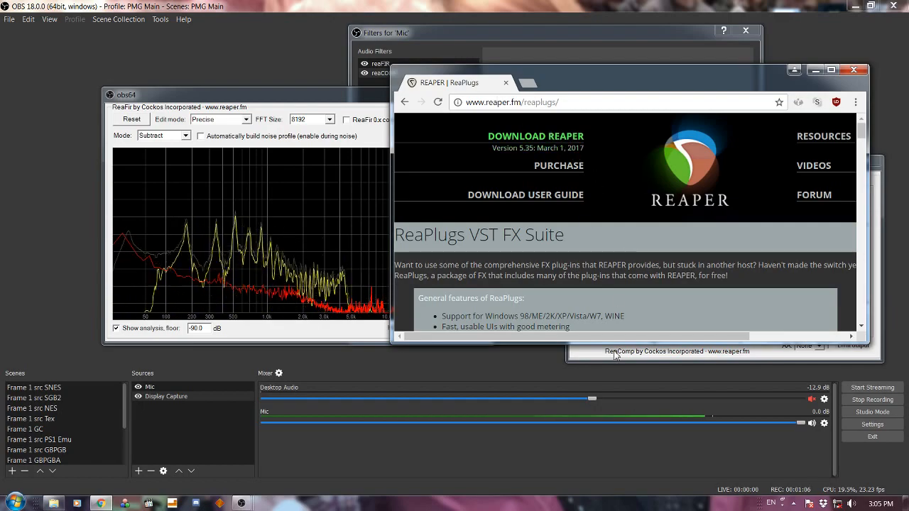
Scroll the reaper.fm ReaPlugs page down to the 32-bit and 64-bit download links.
scroll("down", 3)
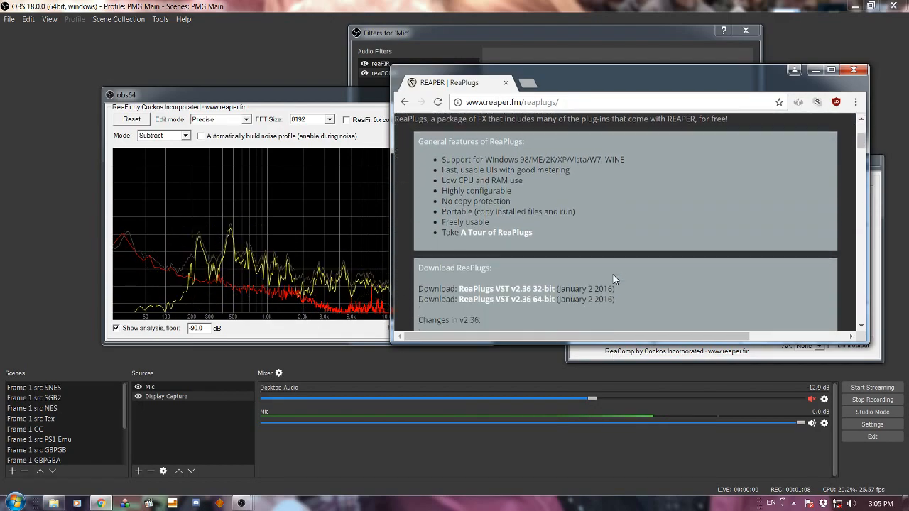
scroll("down", 3)
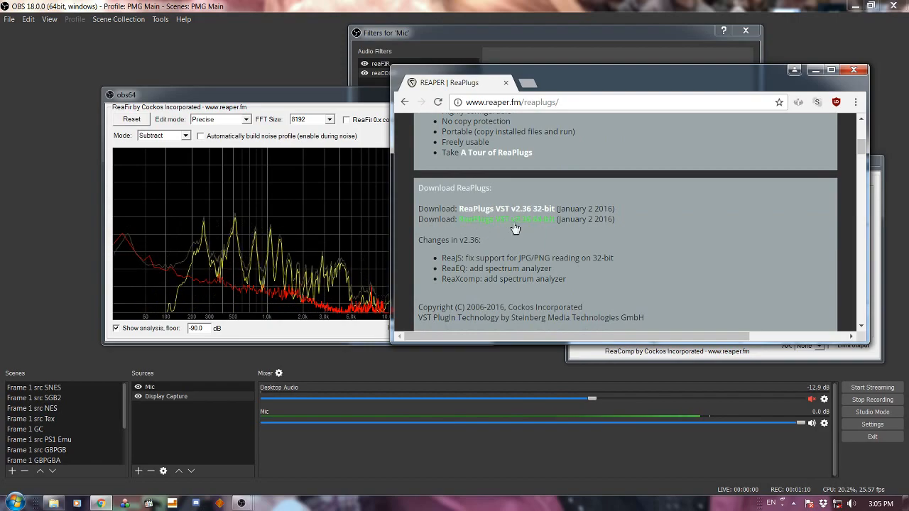
mouse_move(762, 231)
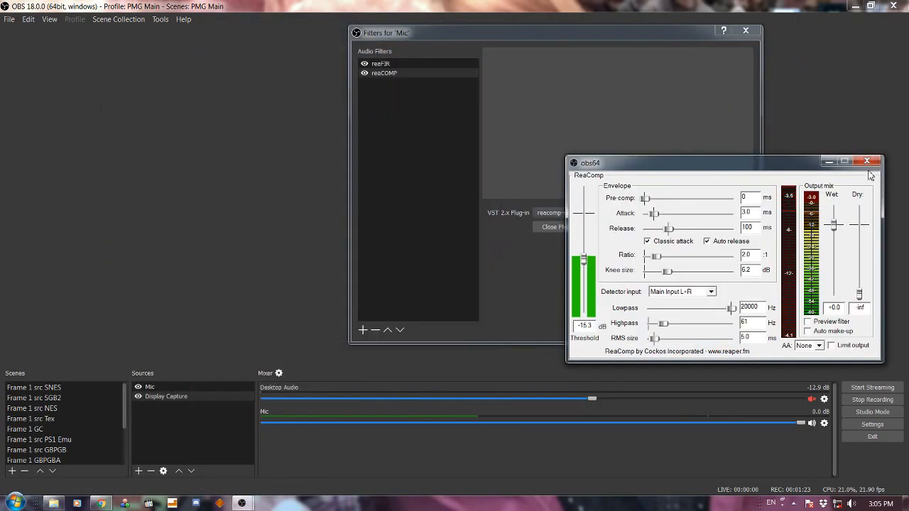
Add a VST 2.x Plug-in audio filter to Mic with the default name, no plug-in selected yet.
left_click(868, 162)
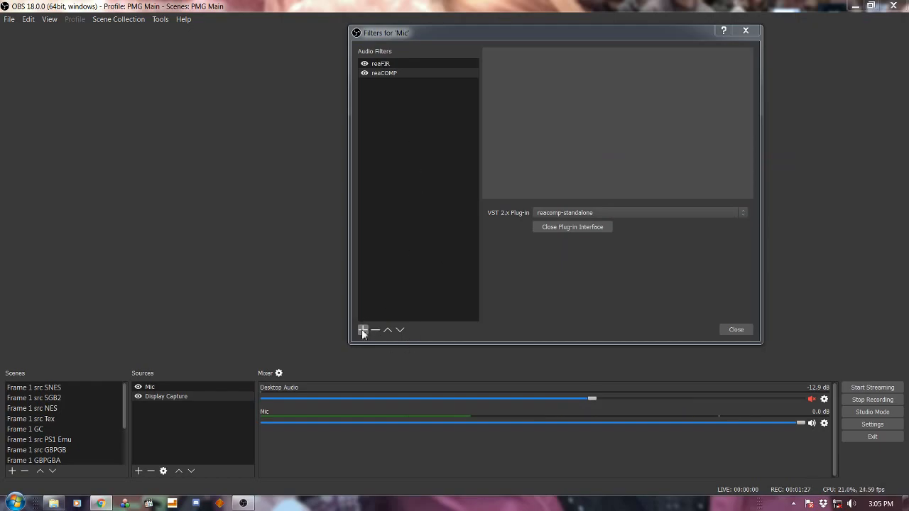
mouse_move(517, 70)
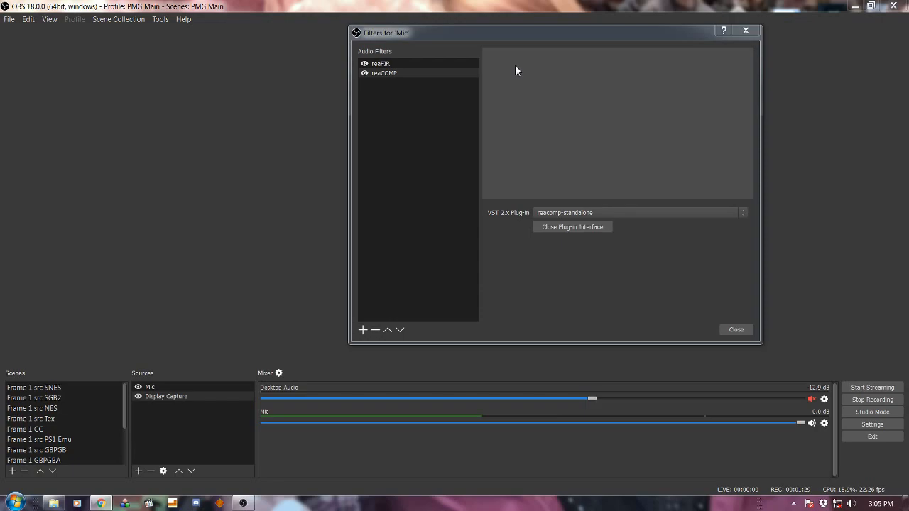
left_click(363, 329)
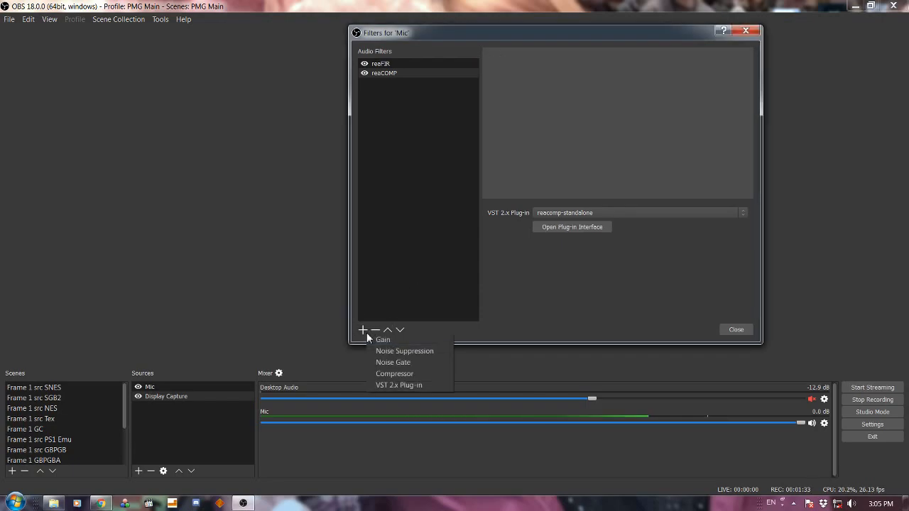
mouse_move(393, 362)
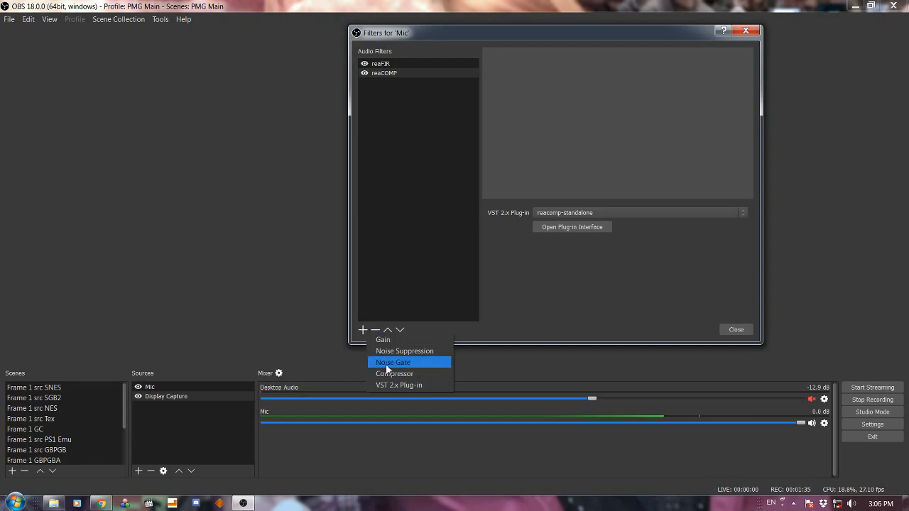
mouse_move(399, 385)
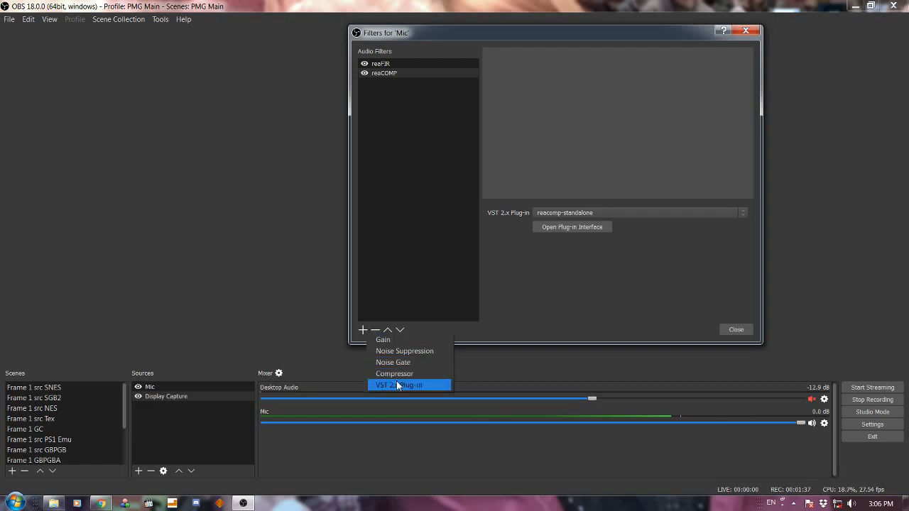
left_click(397, 385)
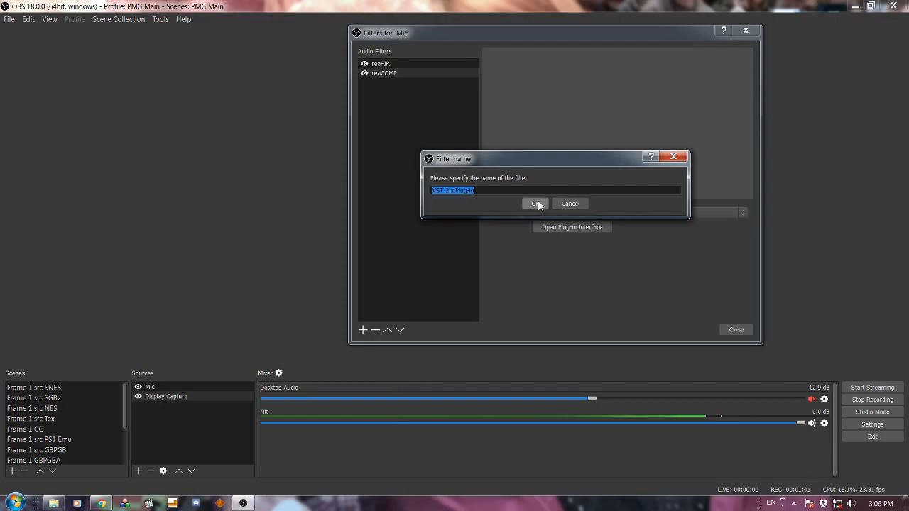
left_click(534, 204)
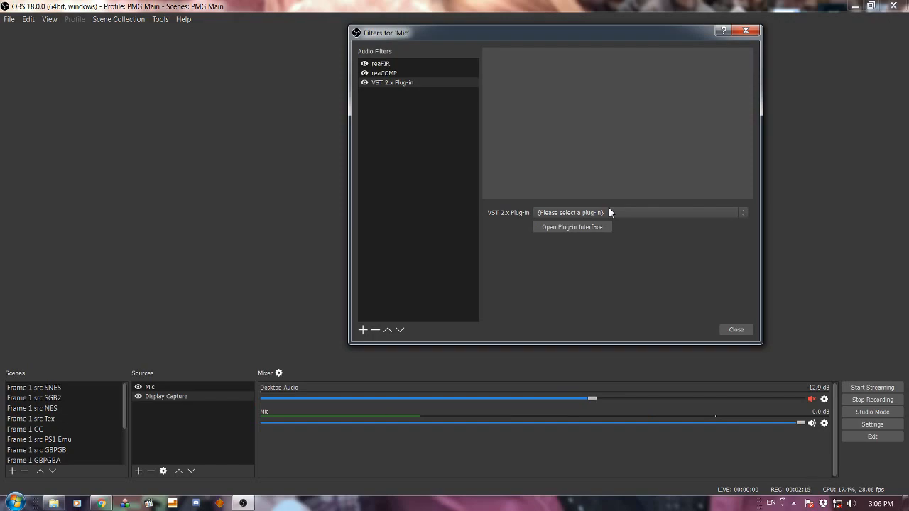
Remove the empty VST filter and confirm reaFIR remains in Subtract noise mode.
left_click(381, 64)
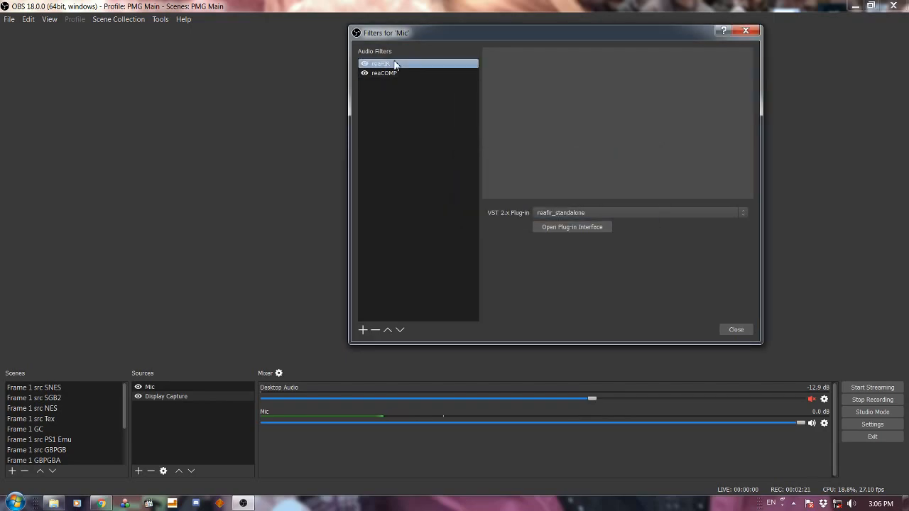
left_click(572, 227)
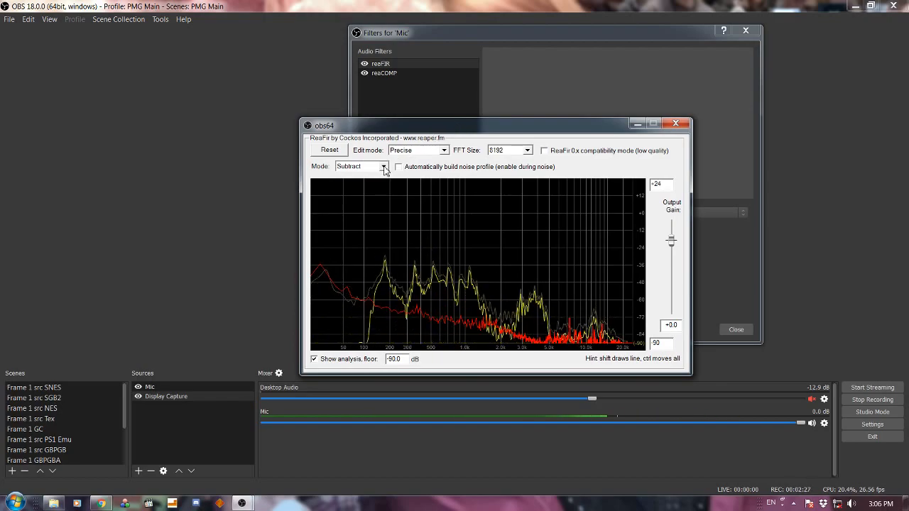
left_click(383, 166)
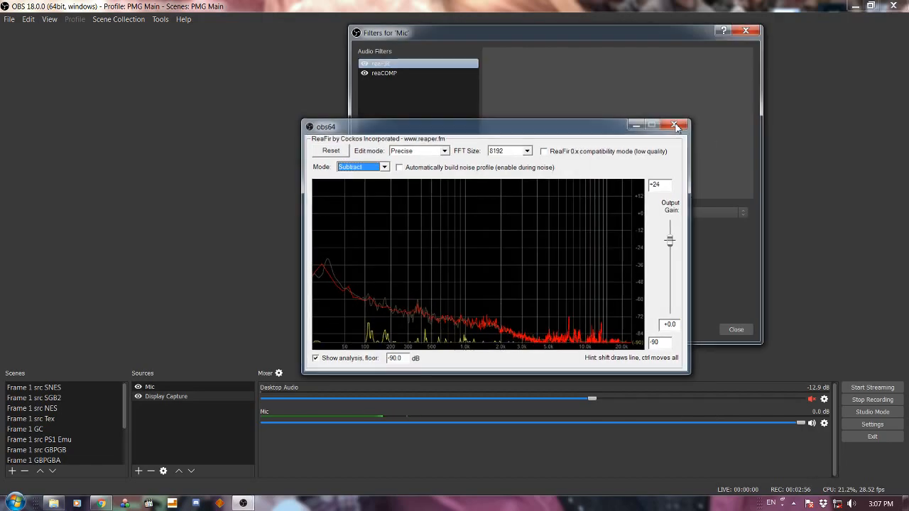
left_click(675, 126)
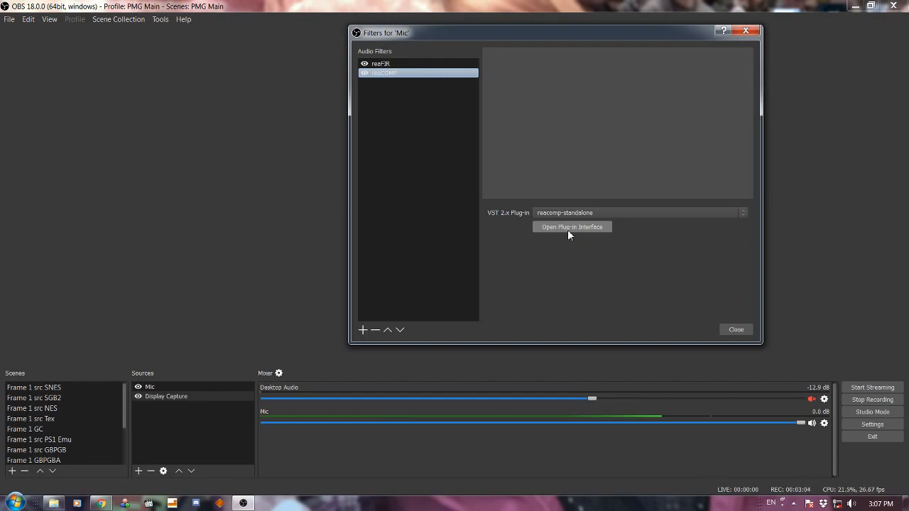
left_click(572, 227)
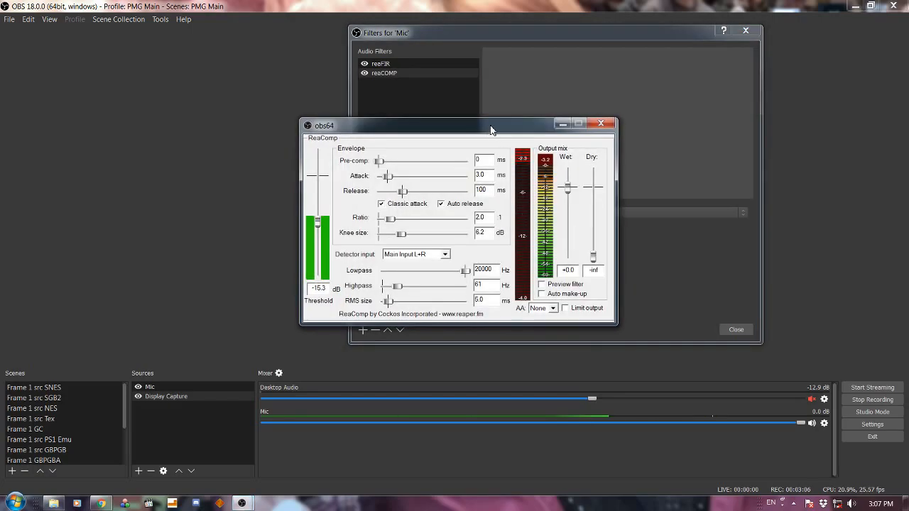
left_click_drag(491, 126, 524, 131)
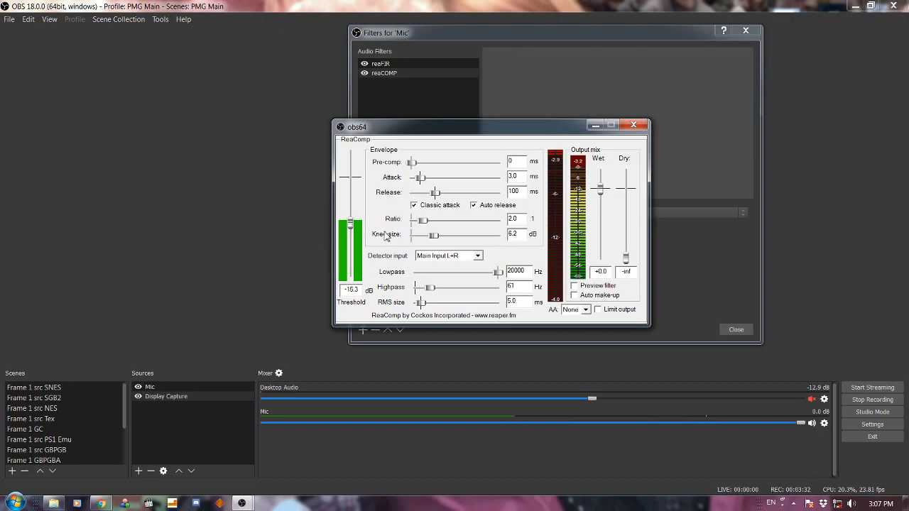
mouse_move(554, 139)
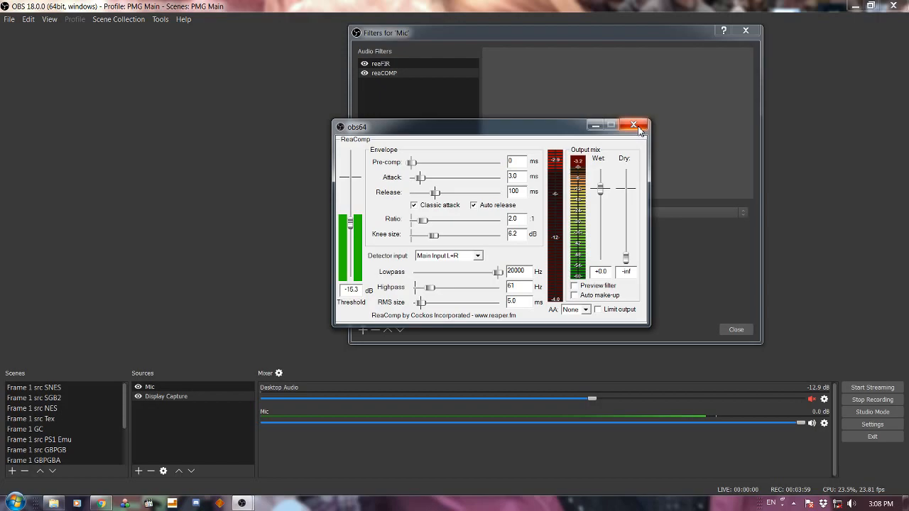
mouse_move(640, 127)
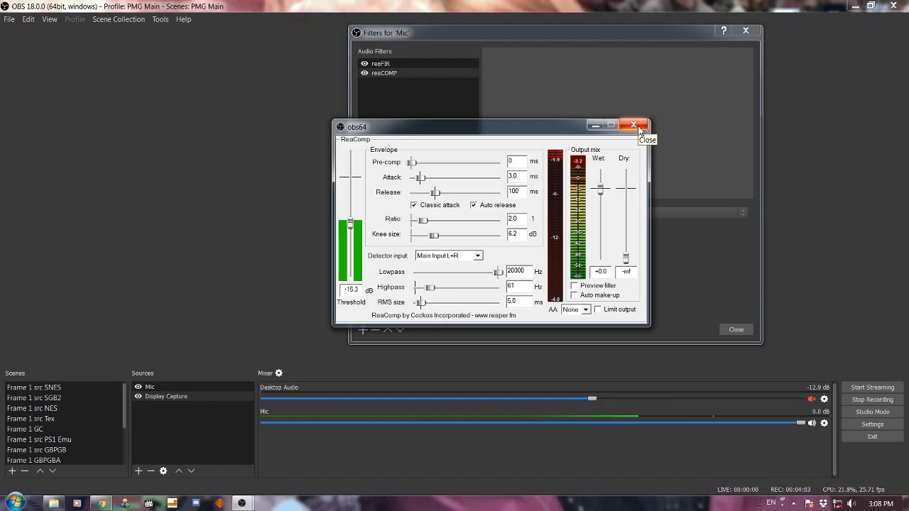
left_click(633, 126)
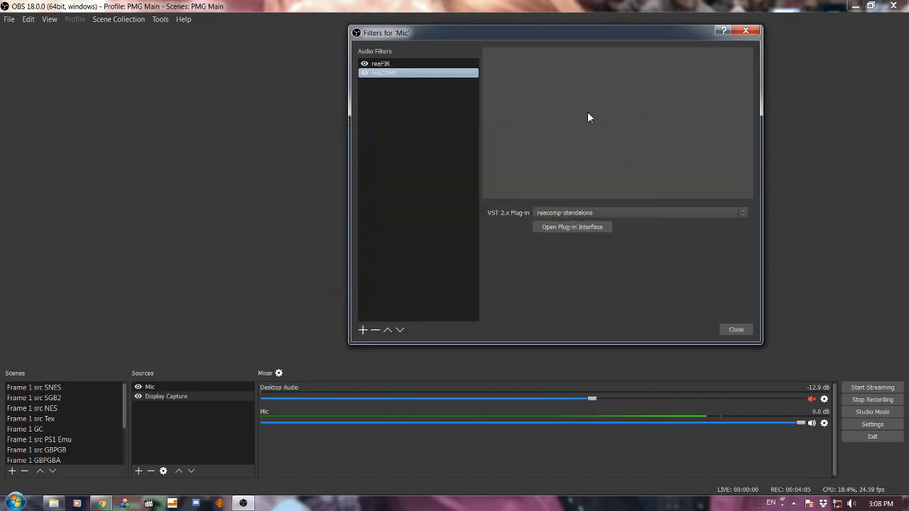
mouse_move(458, 192)
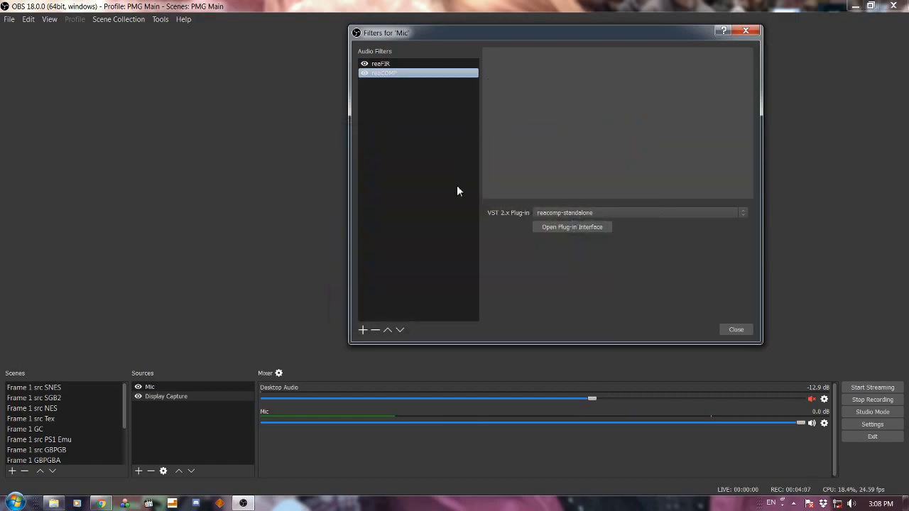
mouse_move(455, 186)
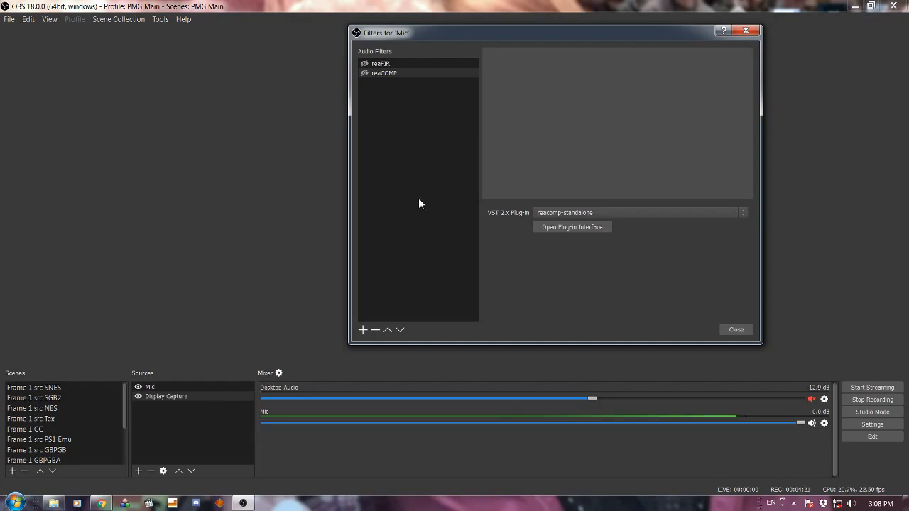
mouse_move(417, 194)
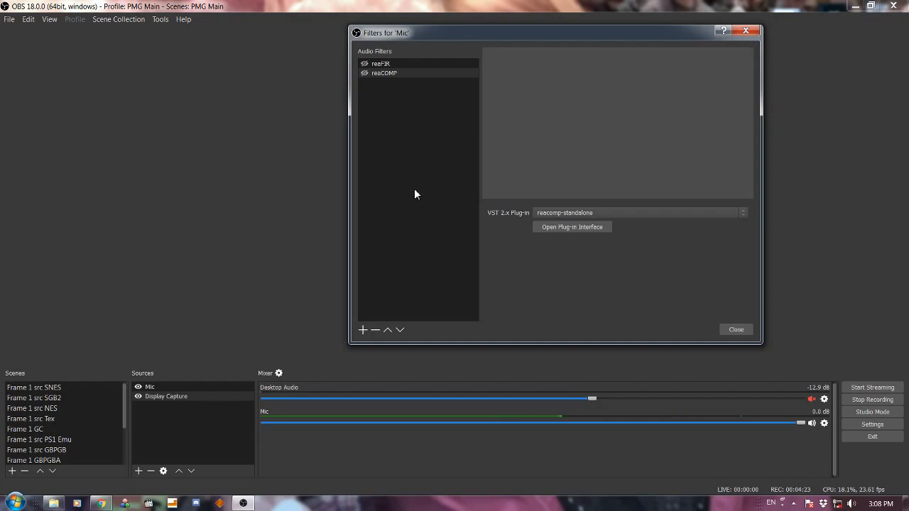
mouse_move(398, 219)
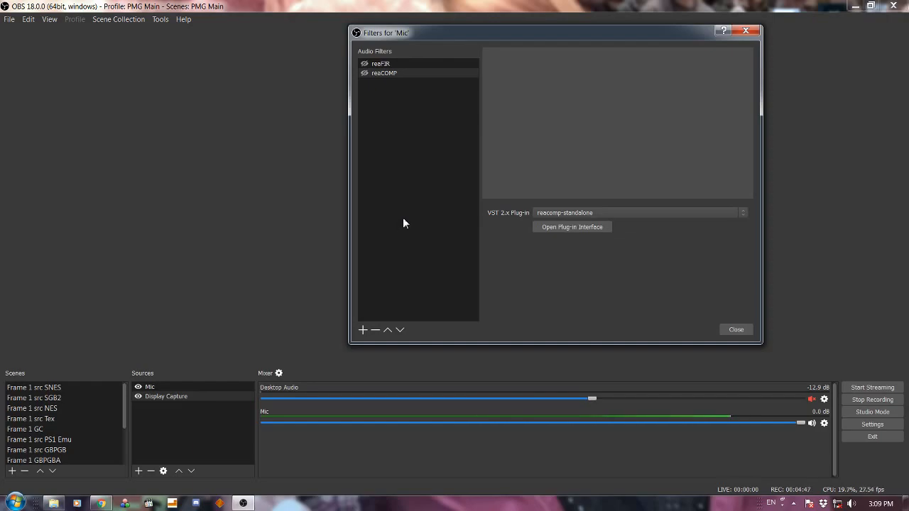
Add a VST filter named reaFIR demo to Mic loading the reafir_standalone plug-in.
left_click(363, 329)
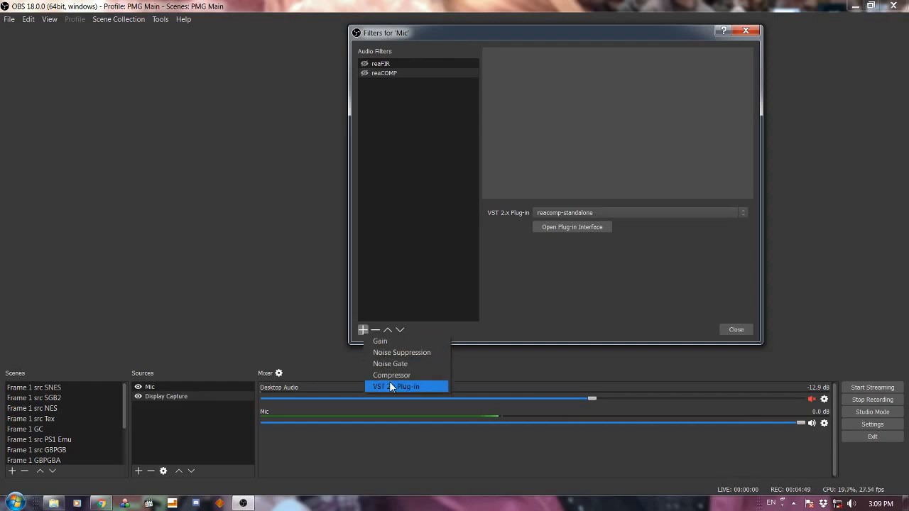
left_click(398, 386)
type("reaFIR dem")
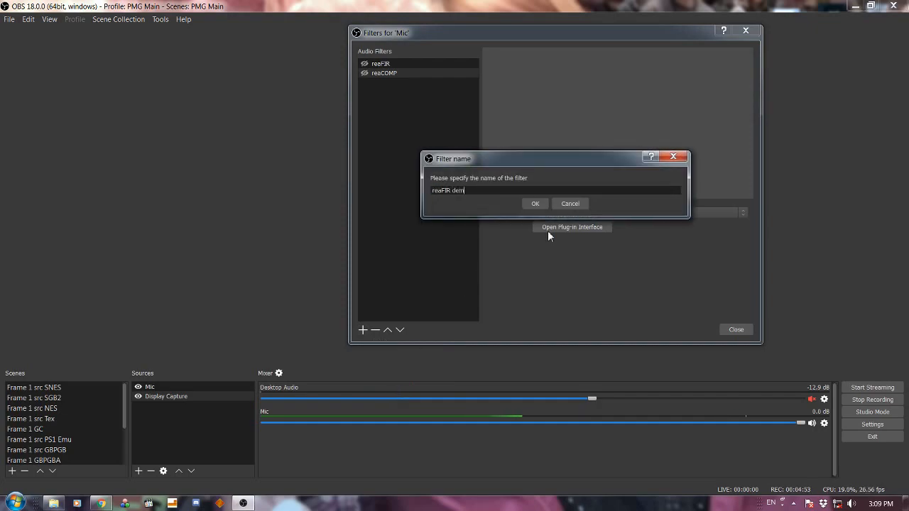
left_click(535, 204)
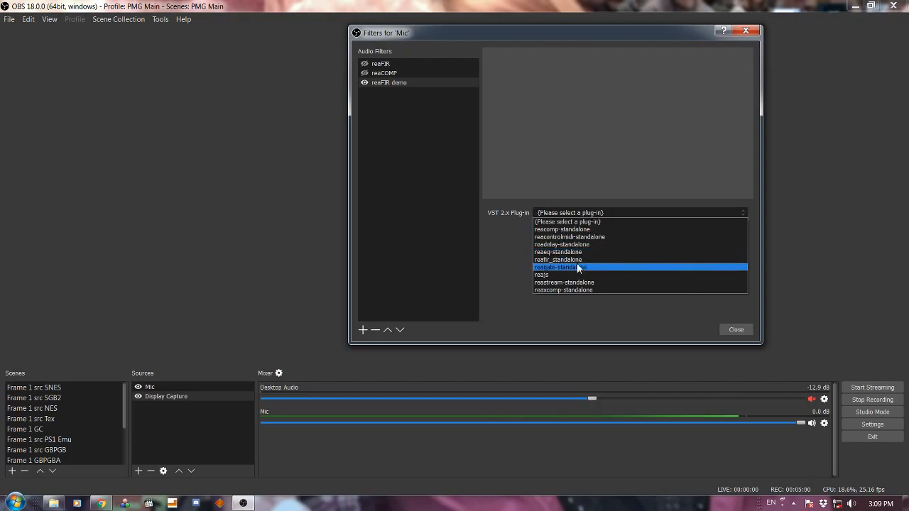
left_click(557, 260)
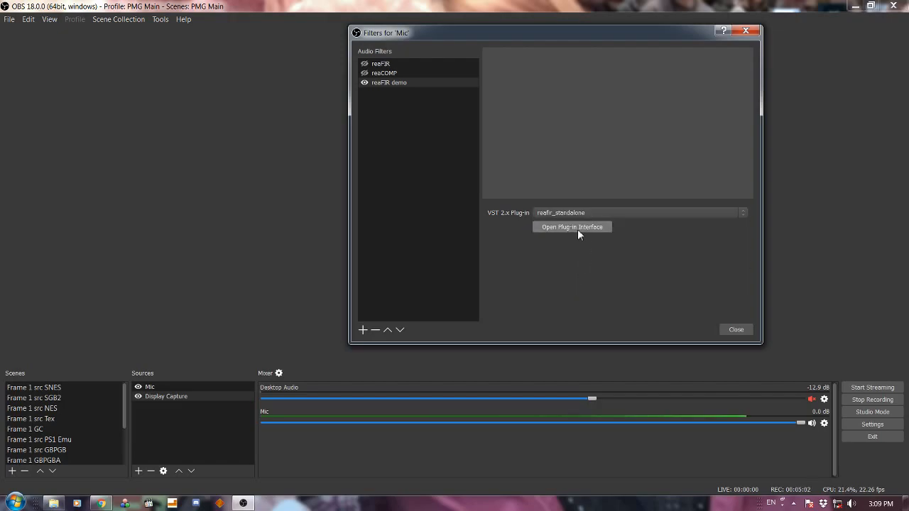
left_click(572, 227)
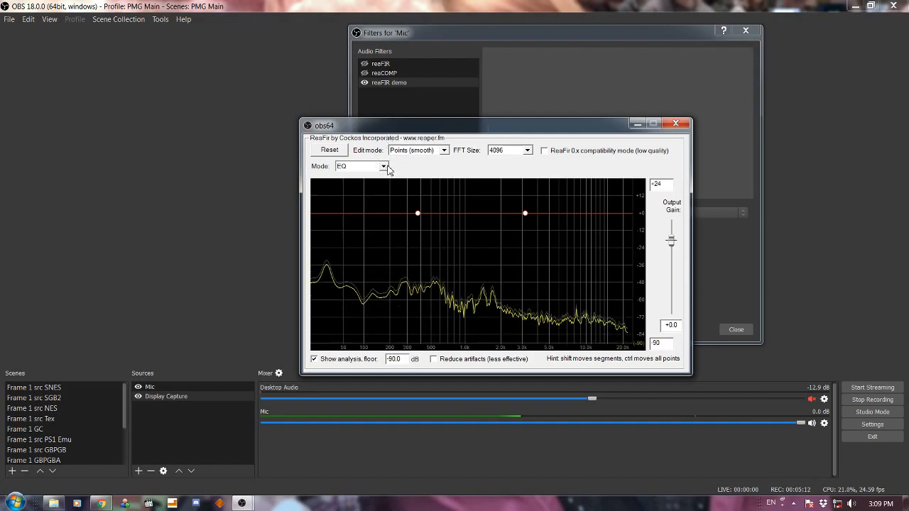
Set ReaFIR demo to Subtract mode with FFT size 8192.
left_click(384, 166)
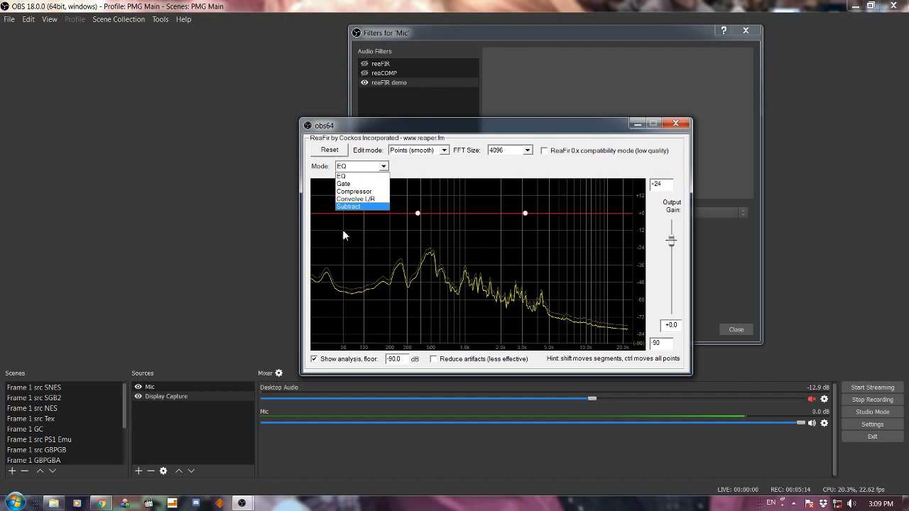
left_click(348, 206)
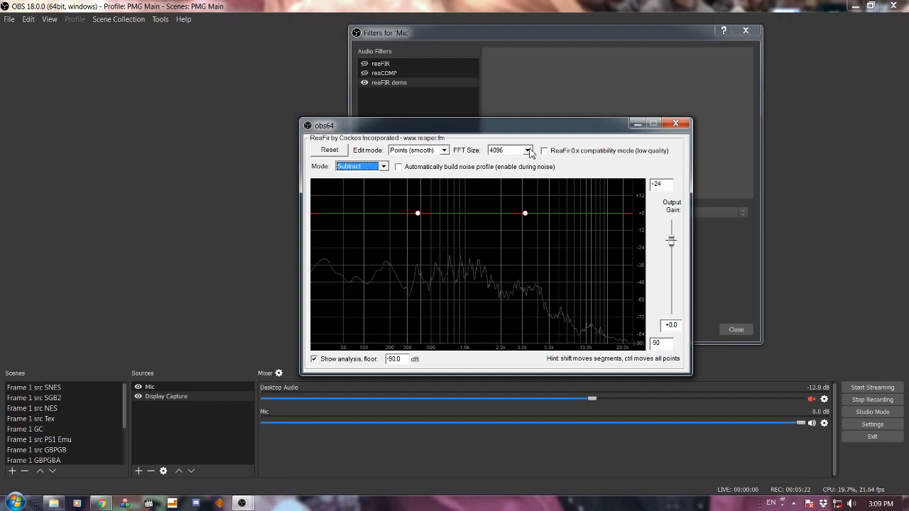
left_click(530, 150)
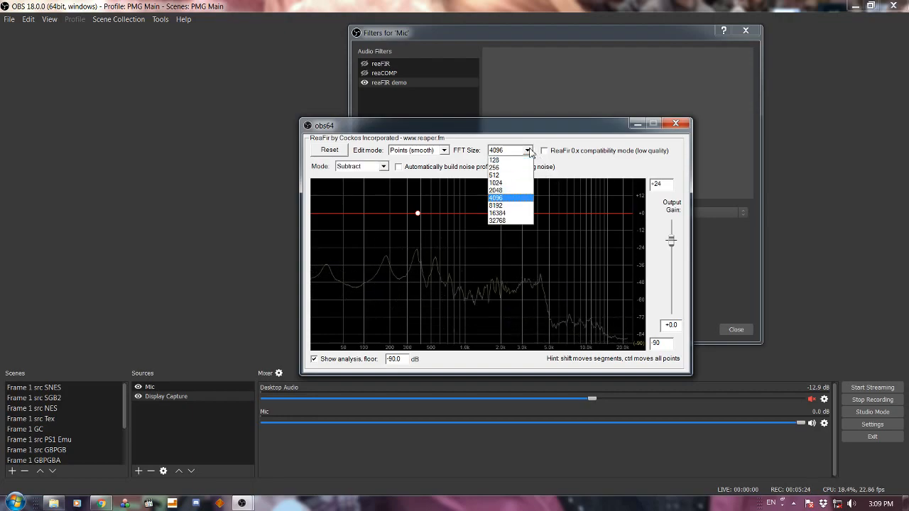
left_click(496, 206)
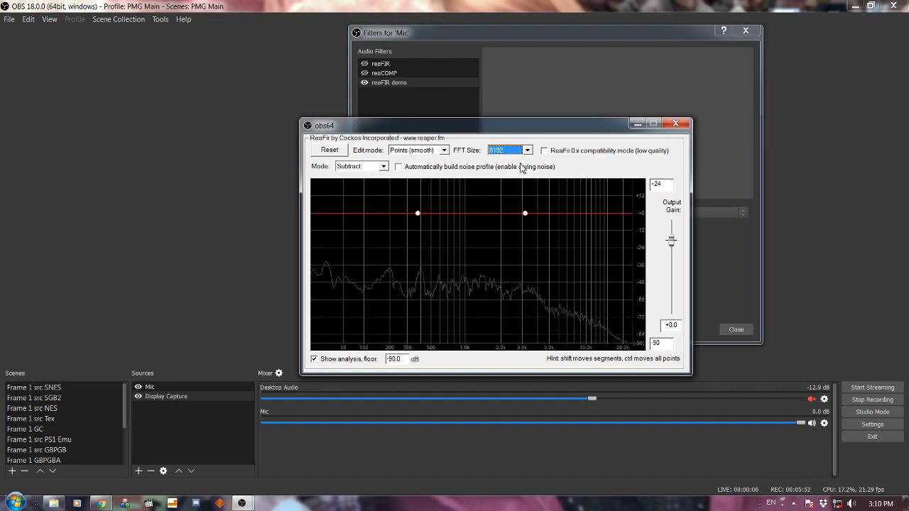
mouse_move(423, 173)
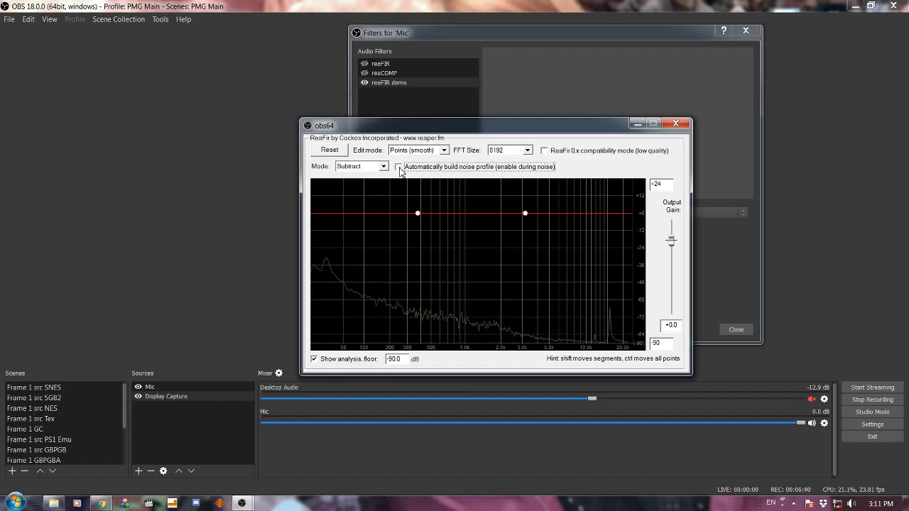
Enable 'Automatically build noise profile' while silent, let it learn, then disable it.
left_click(417, 150)
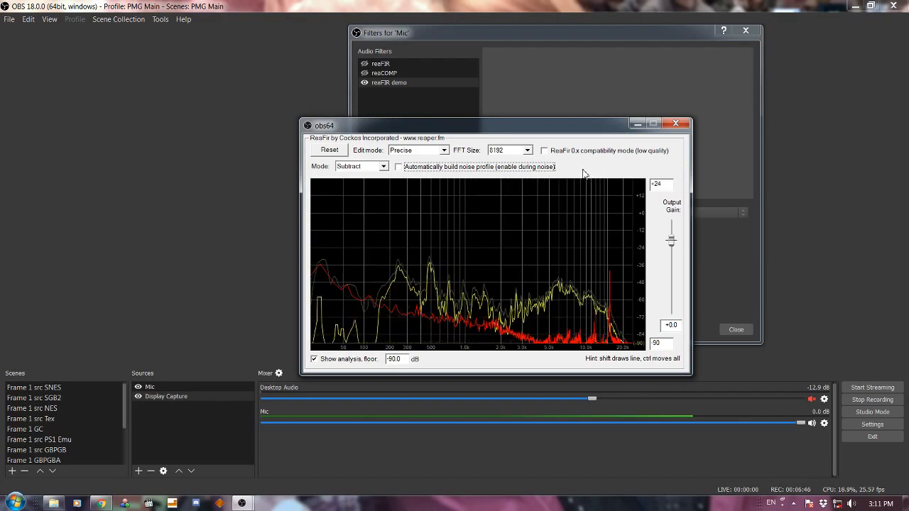
mouse_move(463, 345)
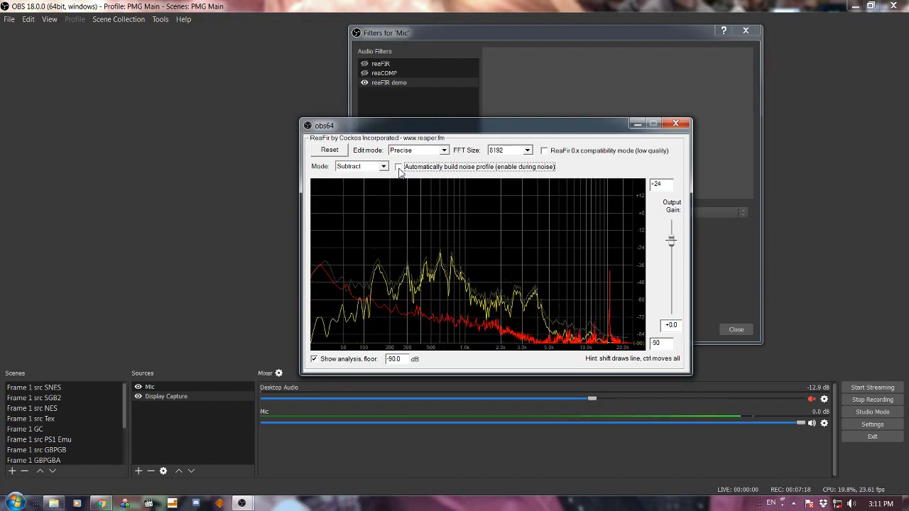
left_click(399, 167)
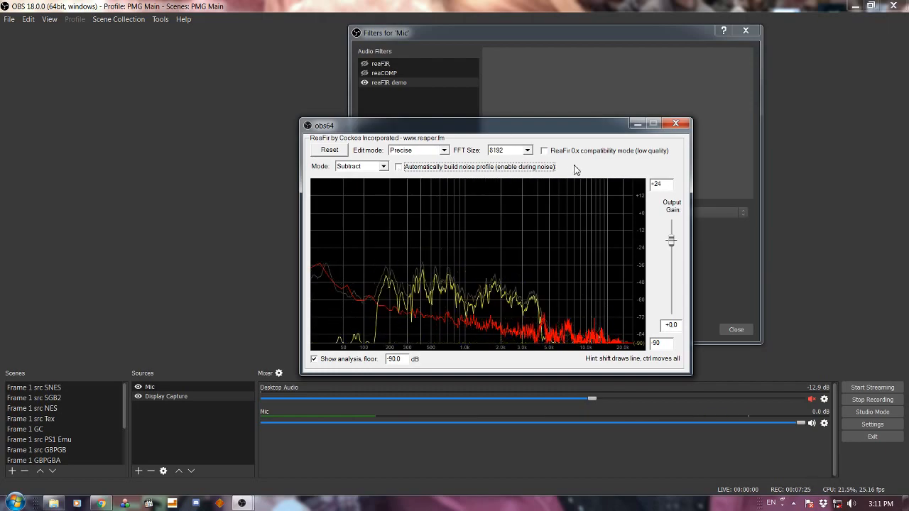
mouse_move(446, 172)
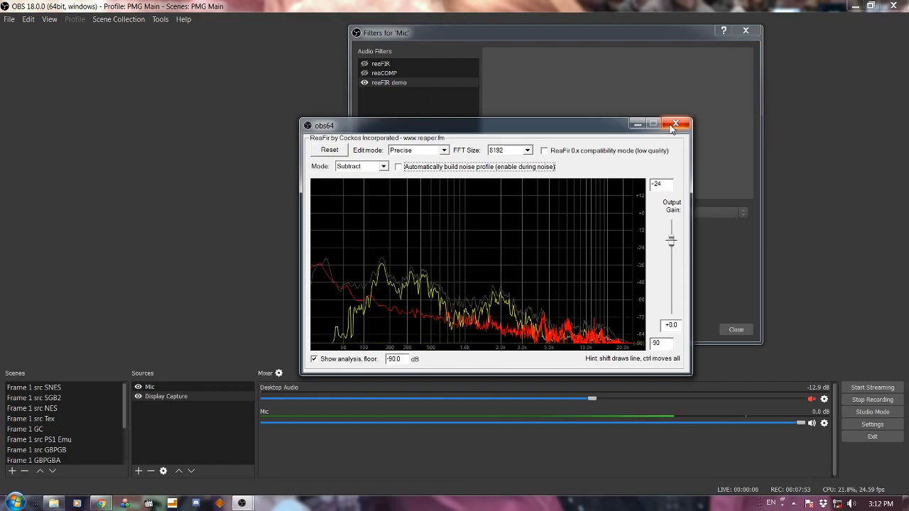
Add a VST 2.x filter named reaCOMP to Mic and bring up its ReaComp settings.
left_click(676, 124)
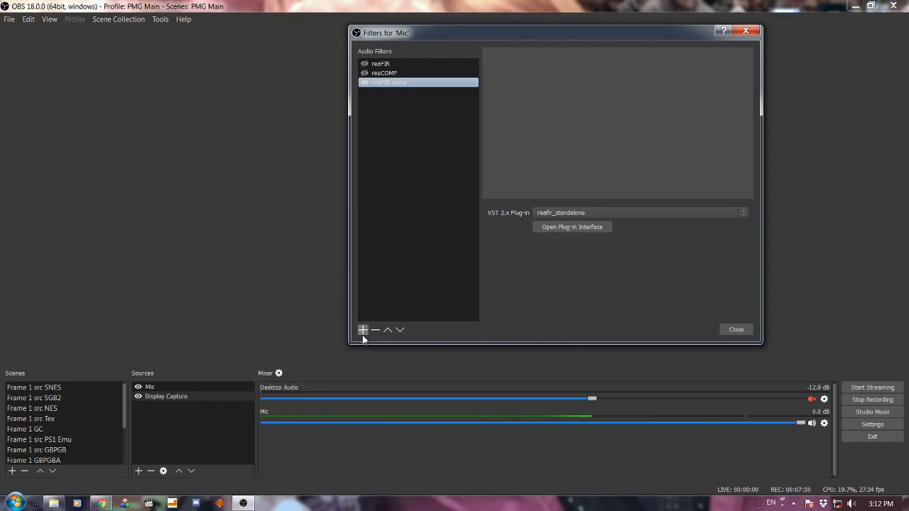
left_click(363, 330)
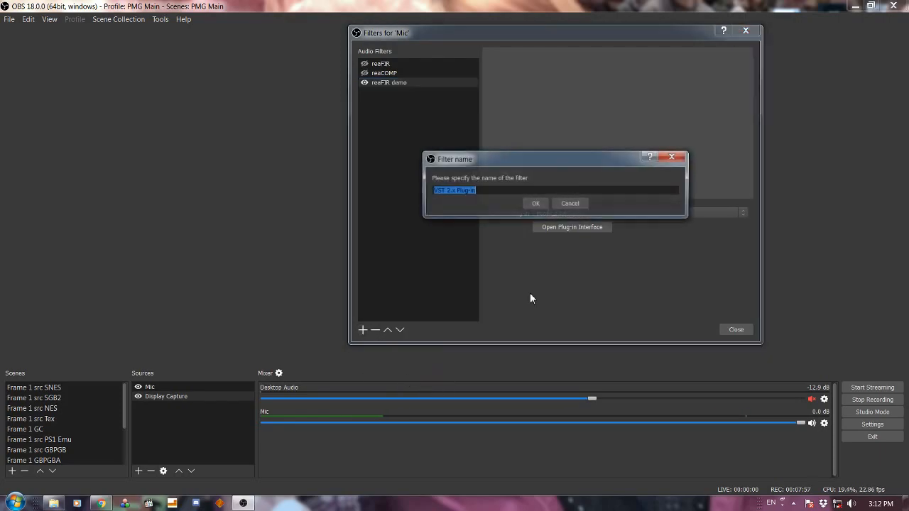
type("reaCOMP")
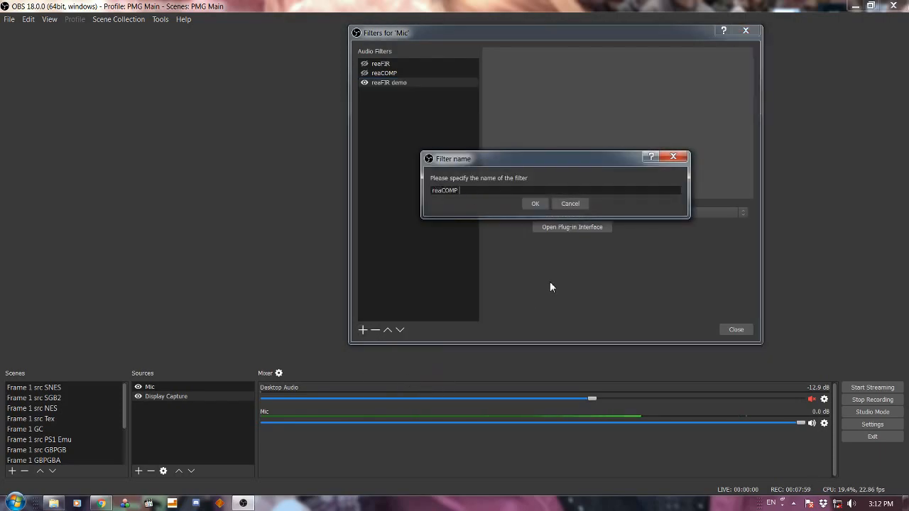
left_click(535, 204)
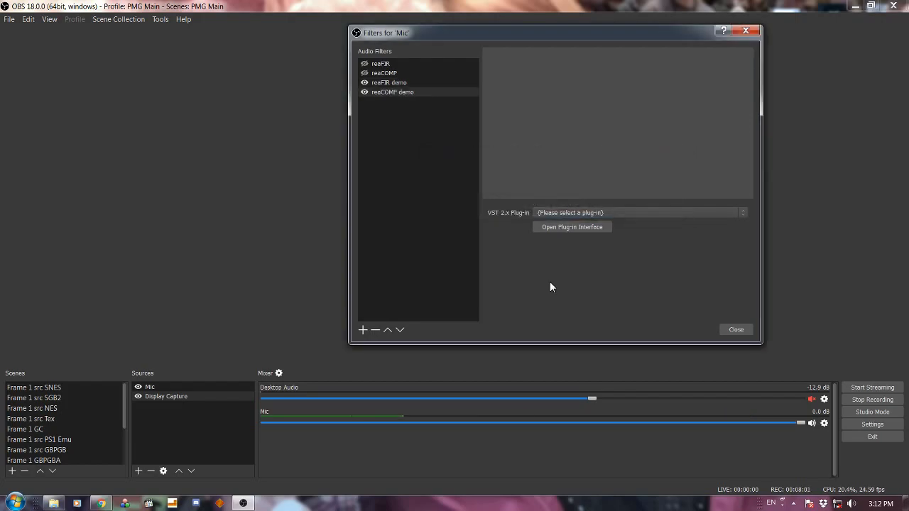
left_click(742, 212)
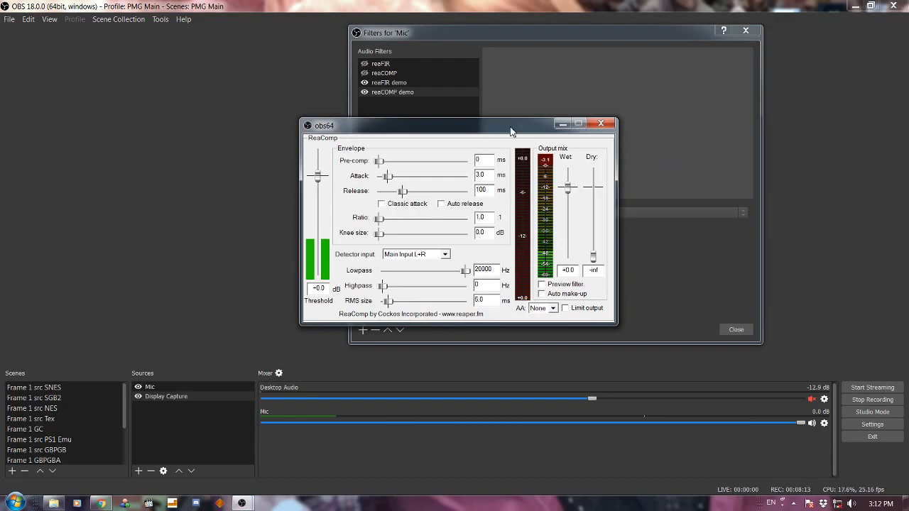
mouse_move(504, 126)
type("2")
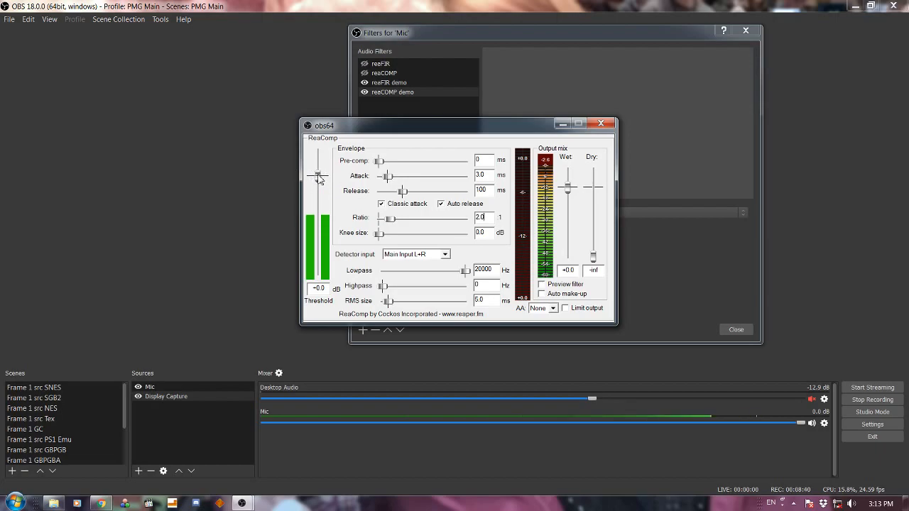
Drag the ReaComp threshold down to around -11 dB.
left_click_drag(318, 176, 318, 192)
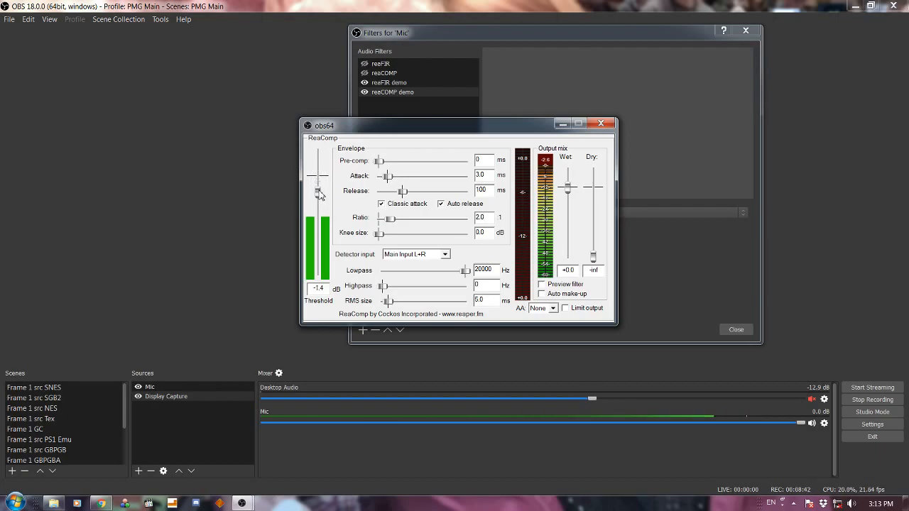
left_click_drag(318, 193, 317, 217)
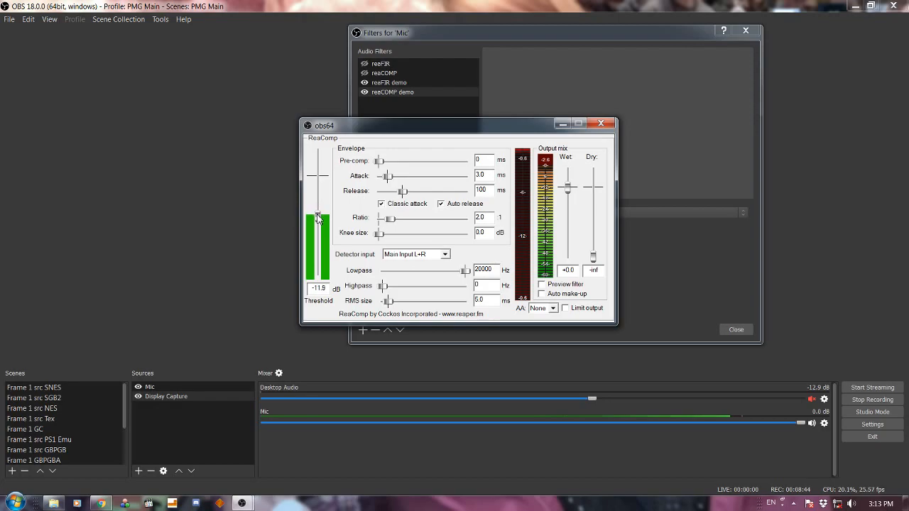
left_click_drag(317, 217, 318, 223)
type("61")
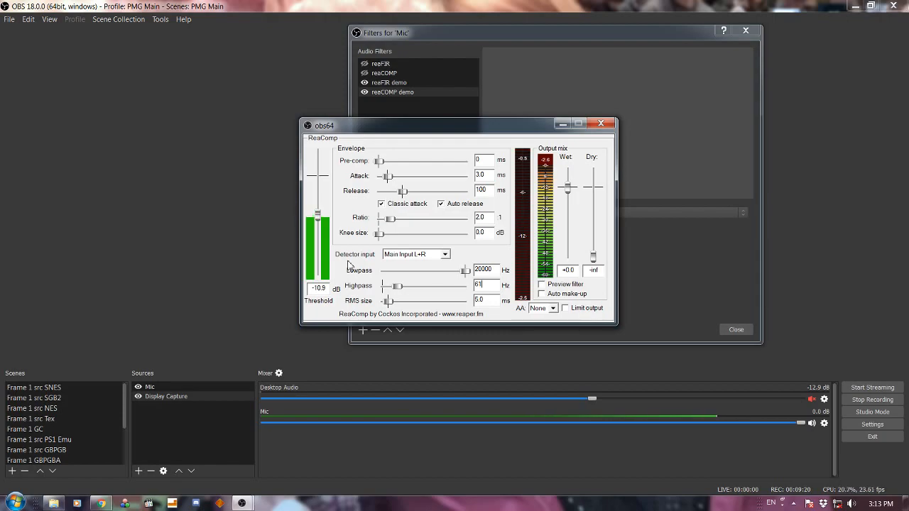
mouse_move(377, 290)
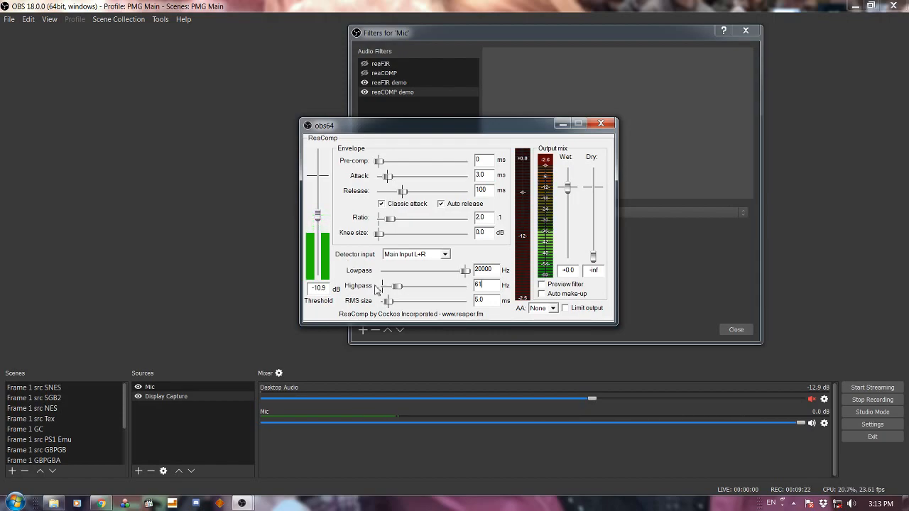
mouse_move(336, 245)
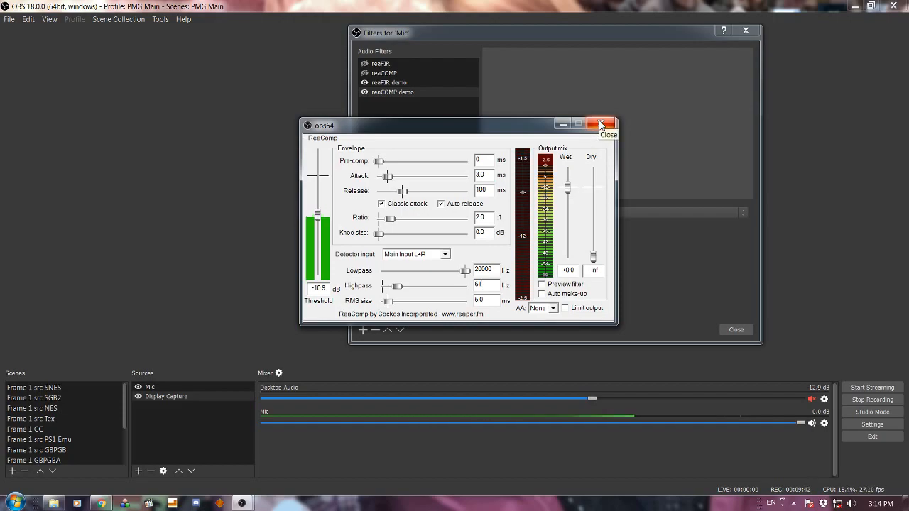
Close ReaComp and toggle the reaCOMP demo filter off and back on to compare.
left_click(601, 125)
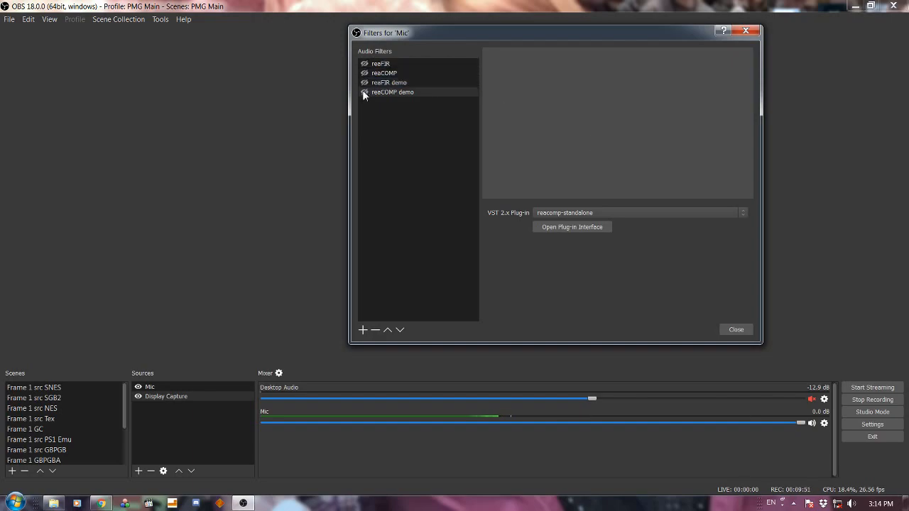
left_click(364, 93)
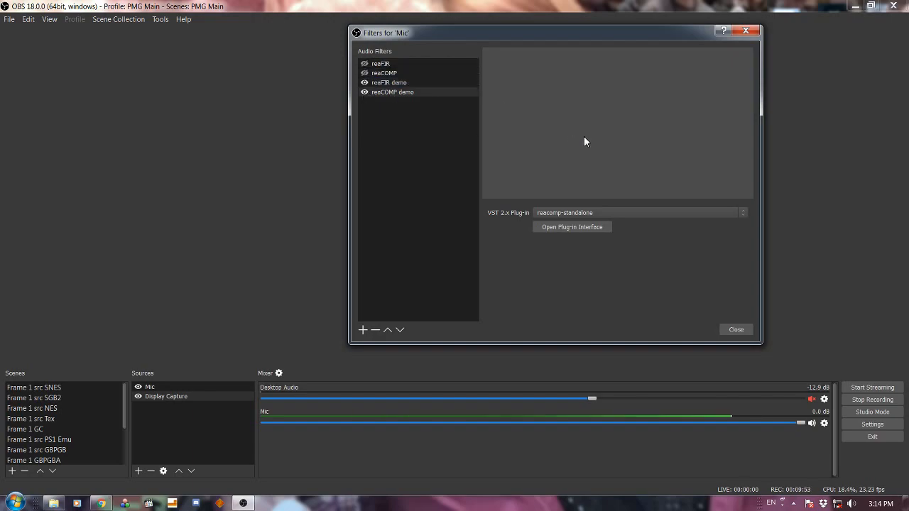
mouse_move(617, 136)
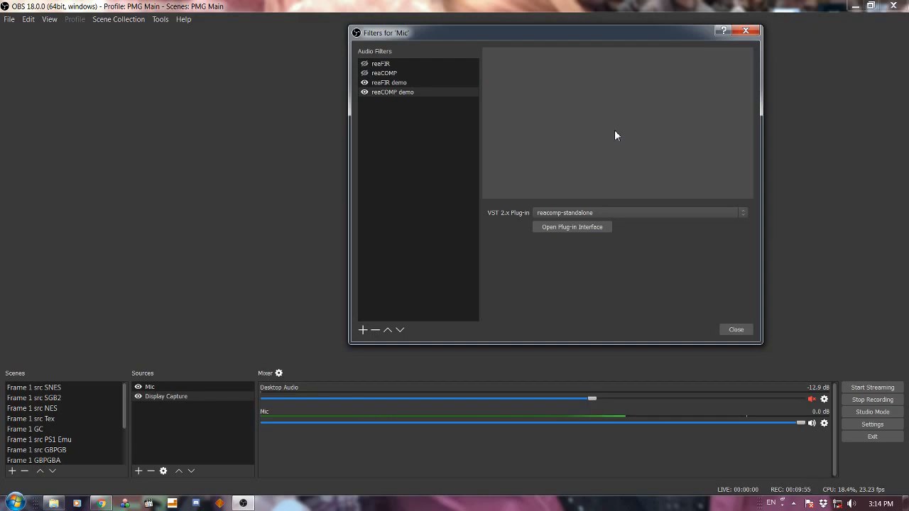
mouse_move(621, 128)
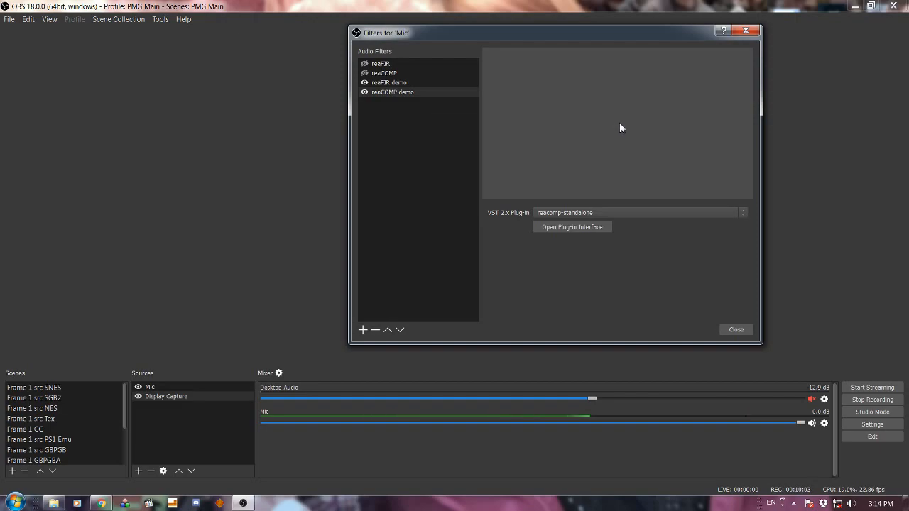
mouse_move(625, 130)
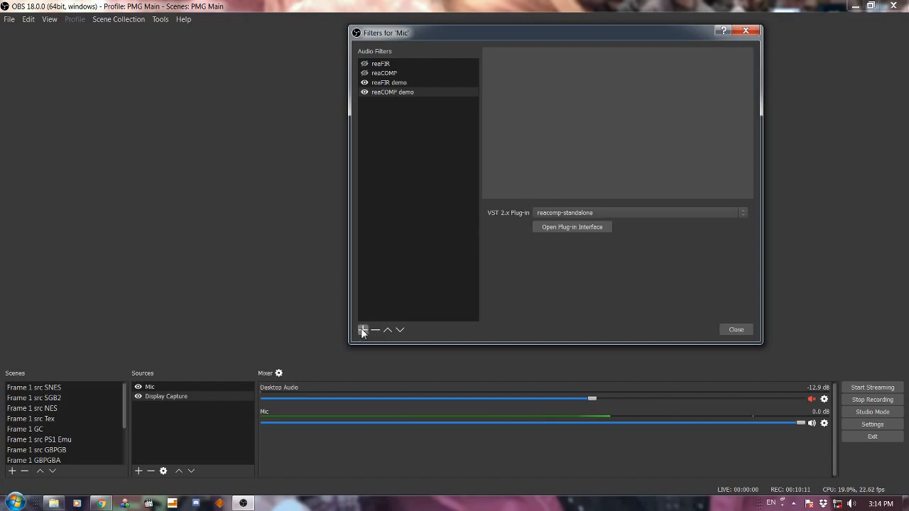
left_click(362, 330)
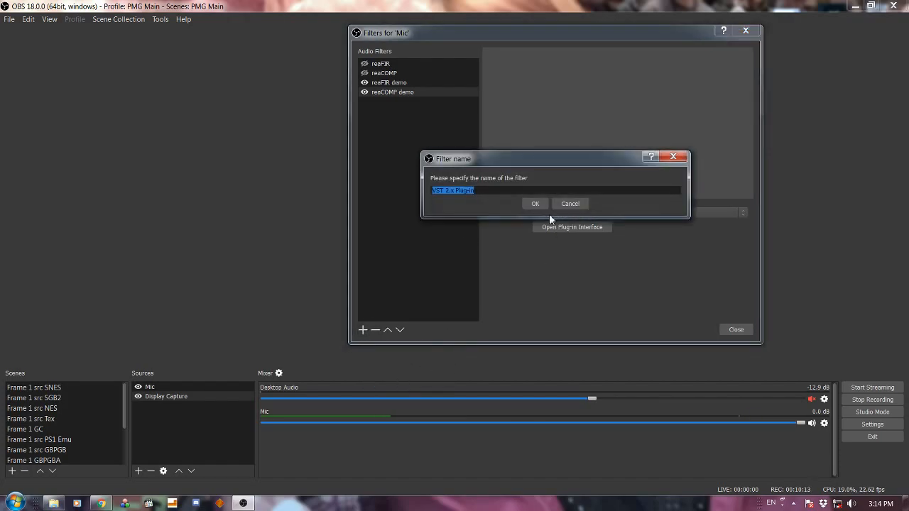
left_click(536, 204)
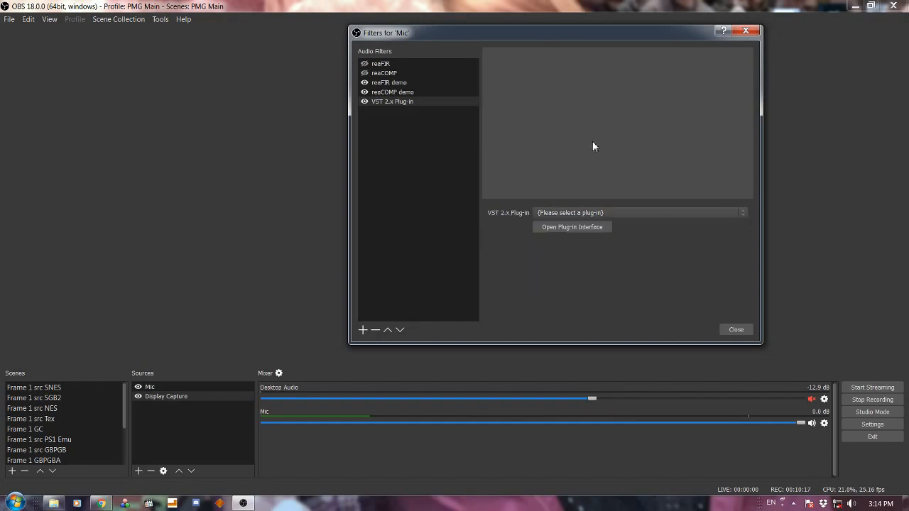
left_click(375, 330)
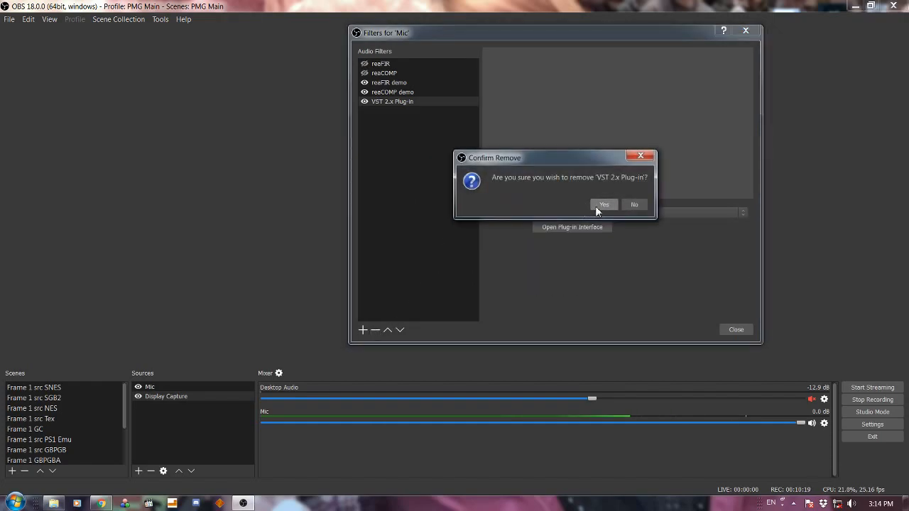
left_click(604, 205)
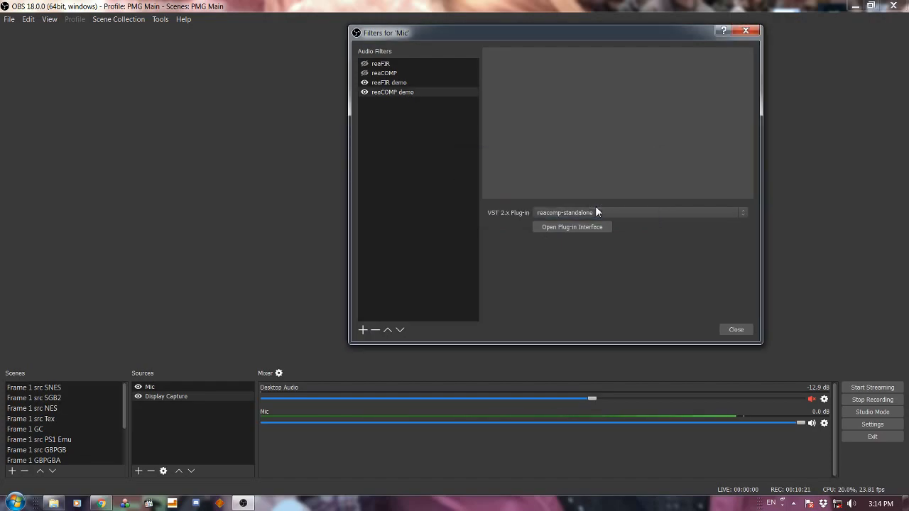